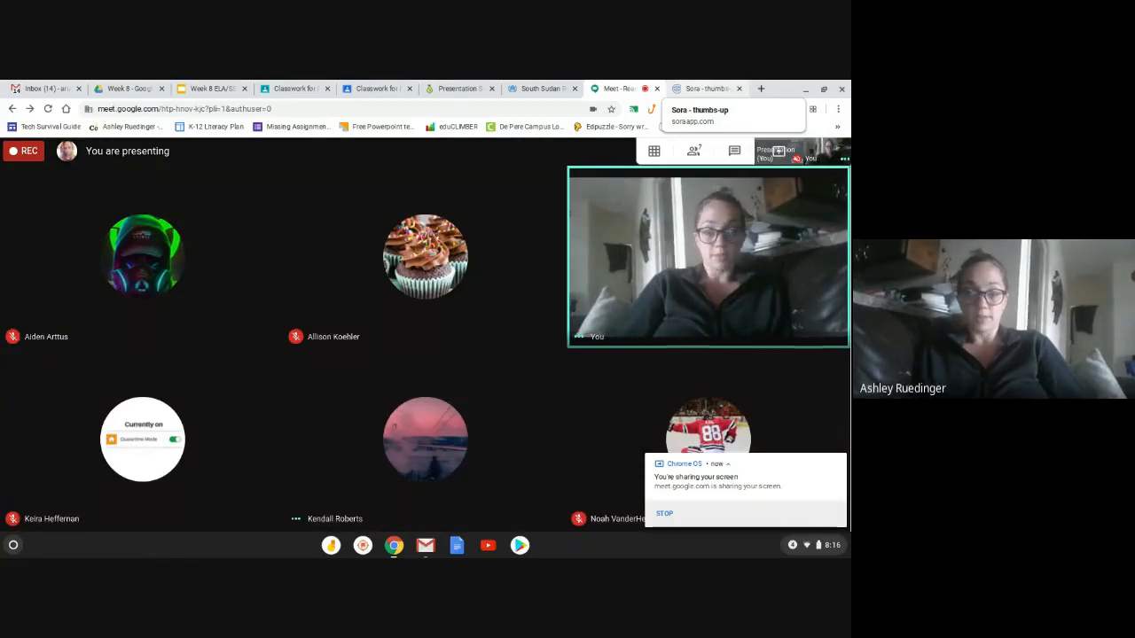
Switch to the Sora browser tab showing the thumbs-up book list
{"action": "left_click", "coordinate": [702, 89]}
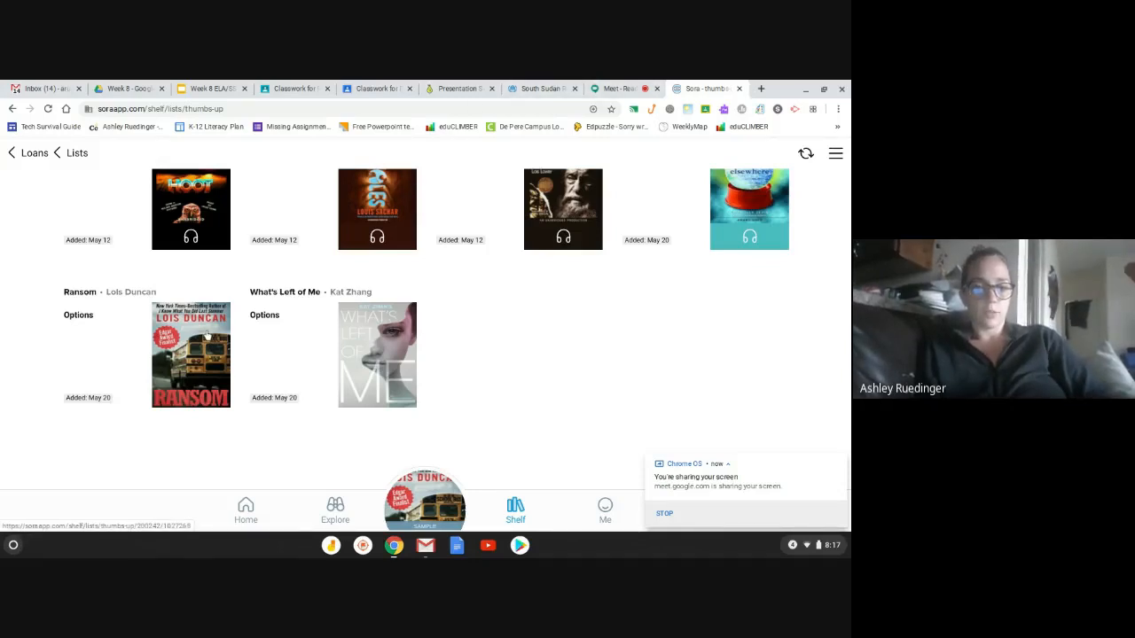
Select the Ransom cover and scroll through its title details
{"action": "left_click", "coordinate": [192, 354]}
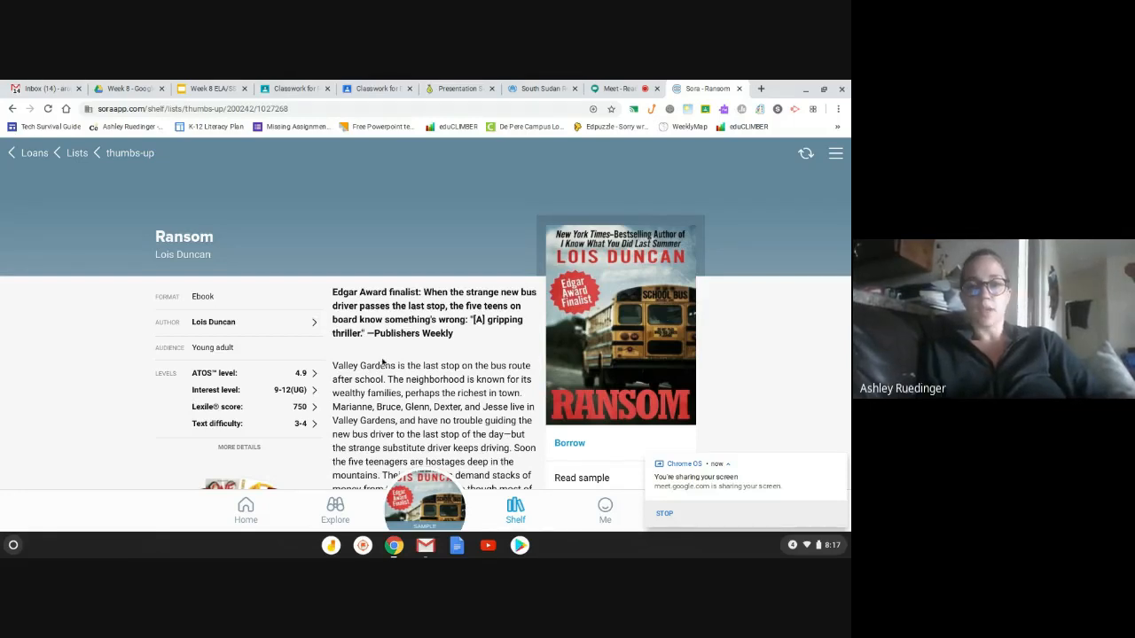
{"action": "mouse_move", "coordinate": [731, 400]}
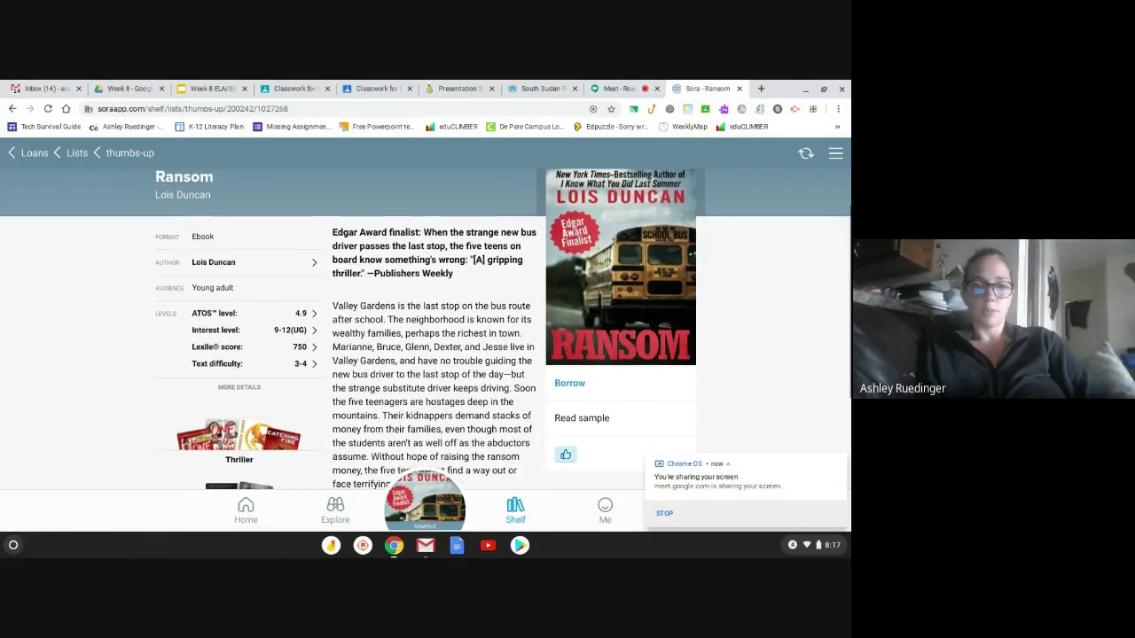
{"action": "scroll", "scroll_direction": "down", "scroll_amount": 3}
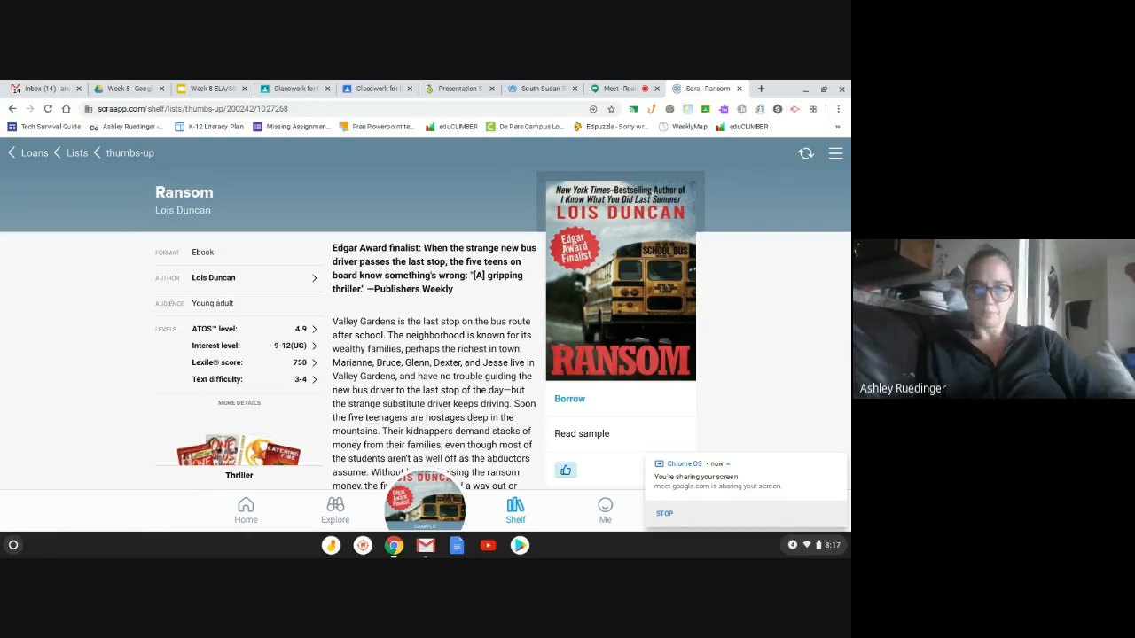
{"action": "scroll", "scroll_direction": "down", "scroll_amount": 3}
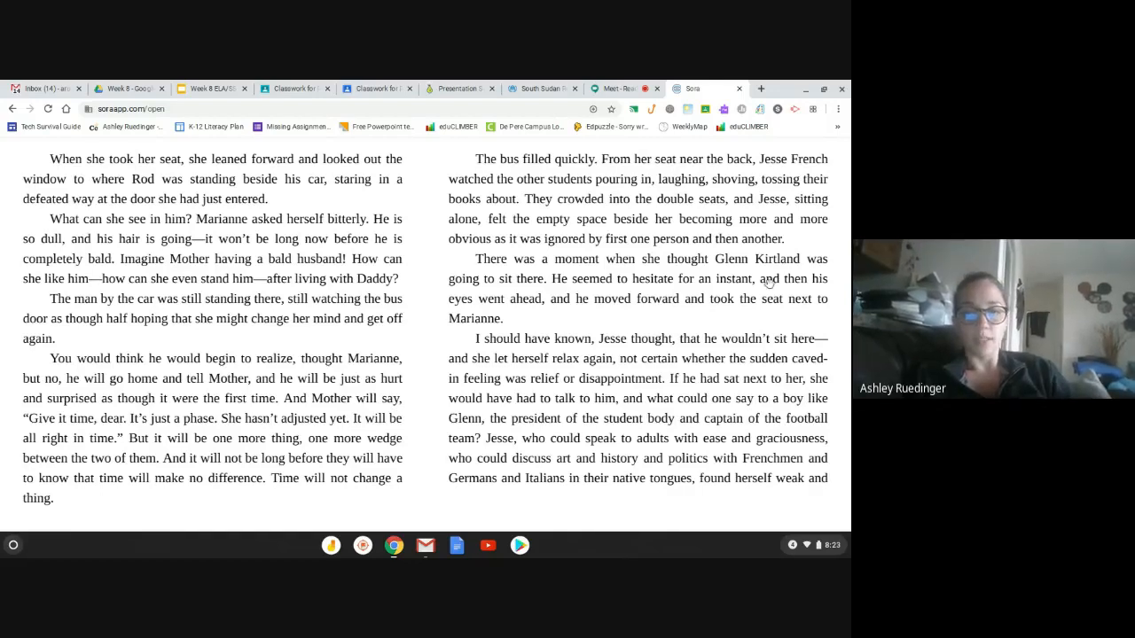
{"action": "scroll", "scroll_direction": "down", "scroll_amount": 3}
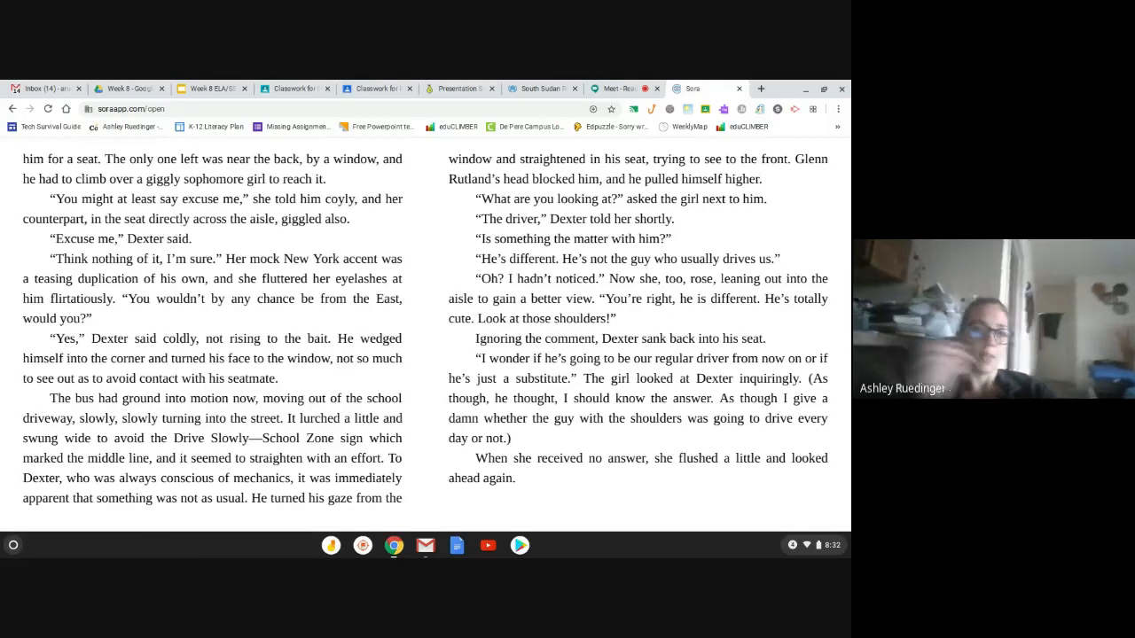
Advance the Ransom sample within Chapter One toward pages 13–14 of 30
{"action": "scroll", "scroll_direction": "down", "scroll_amount": 3}
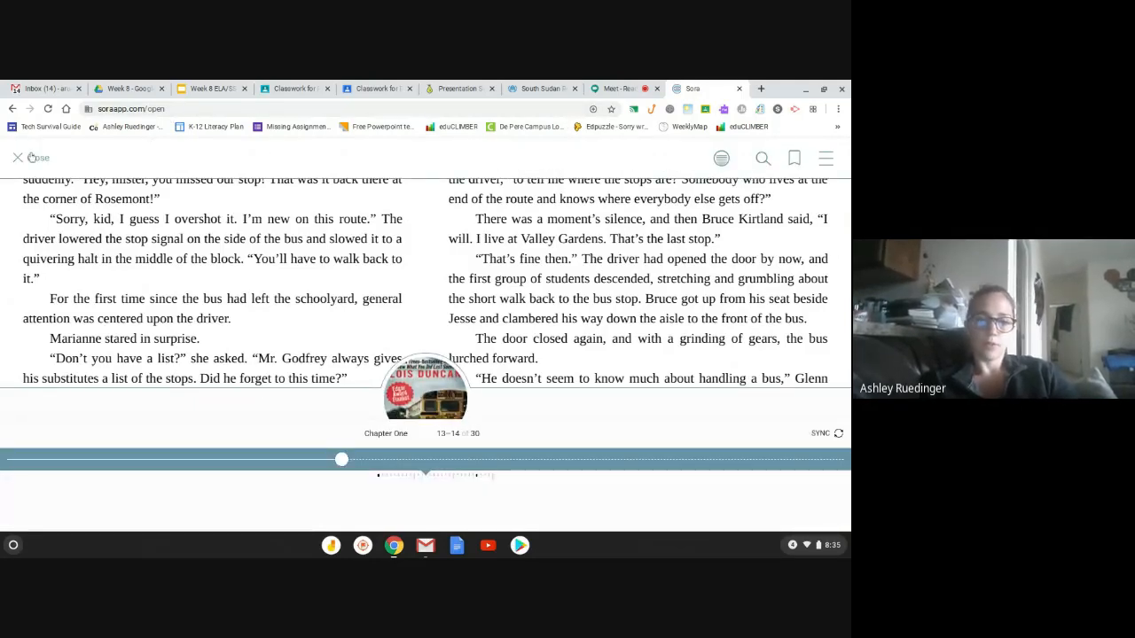
{"action": "mouse_move", "coordinate": [498, 495]}
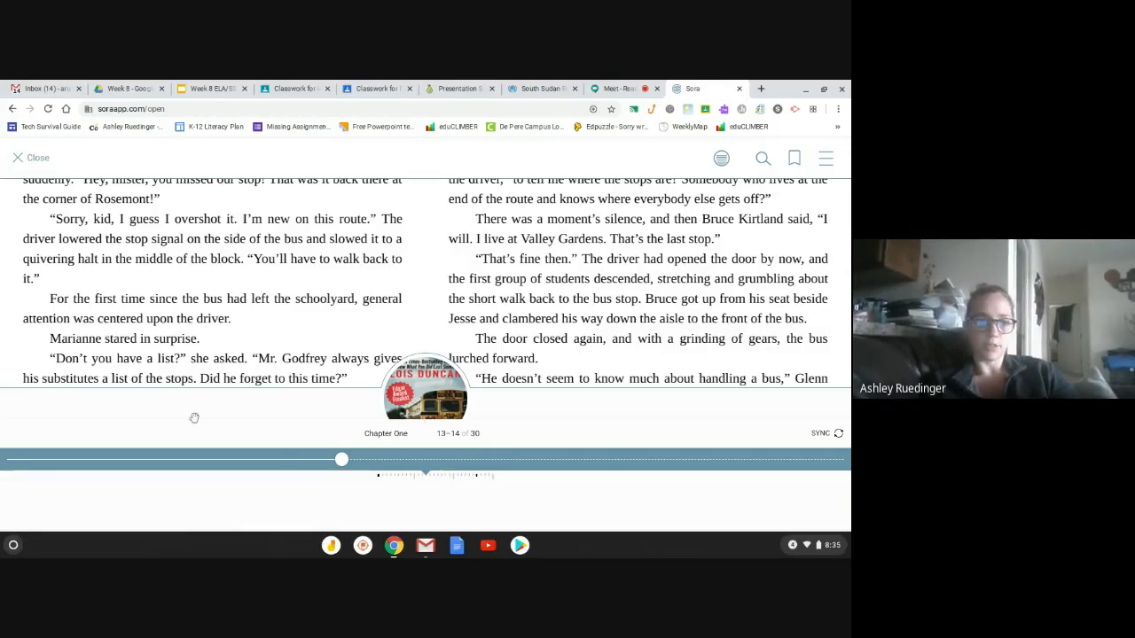
{"action": "mouse_move", "coordinate": [28, 169]}
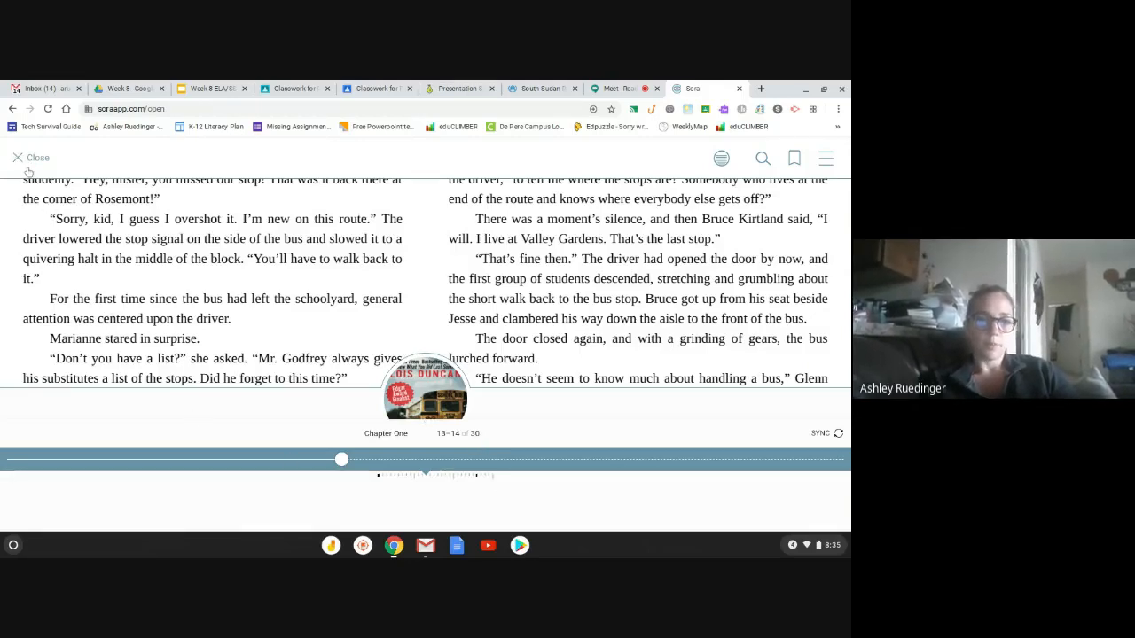
Close the Ransom reader and scroll back up the book's details page
{"action": "left_click", "coordinate": [32, 156]}
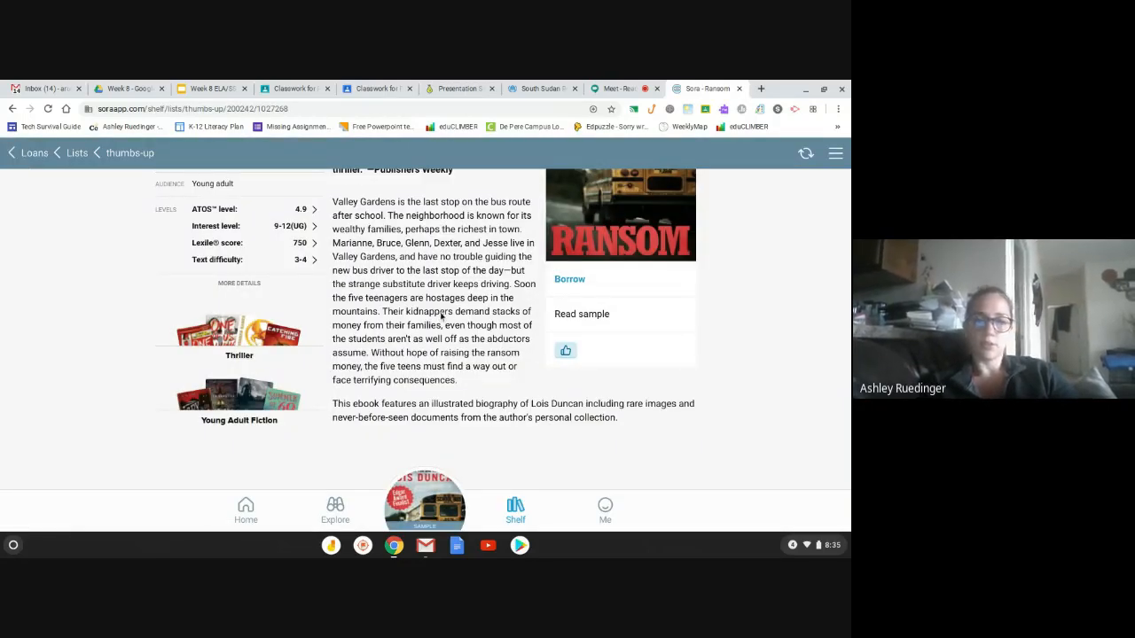
{"action": "mouse_move", "coordinate": [435, 257]}
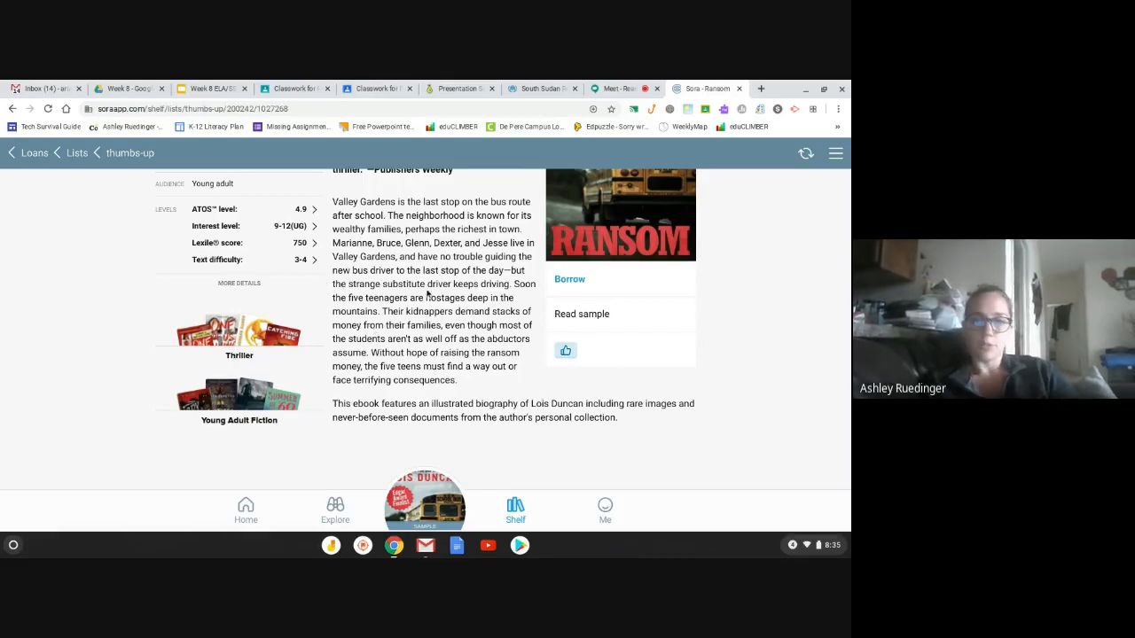
{"action": "mouse_move", "coordinate": [491, 383]}
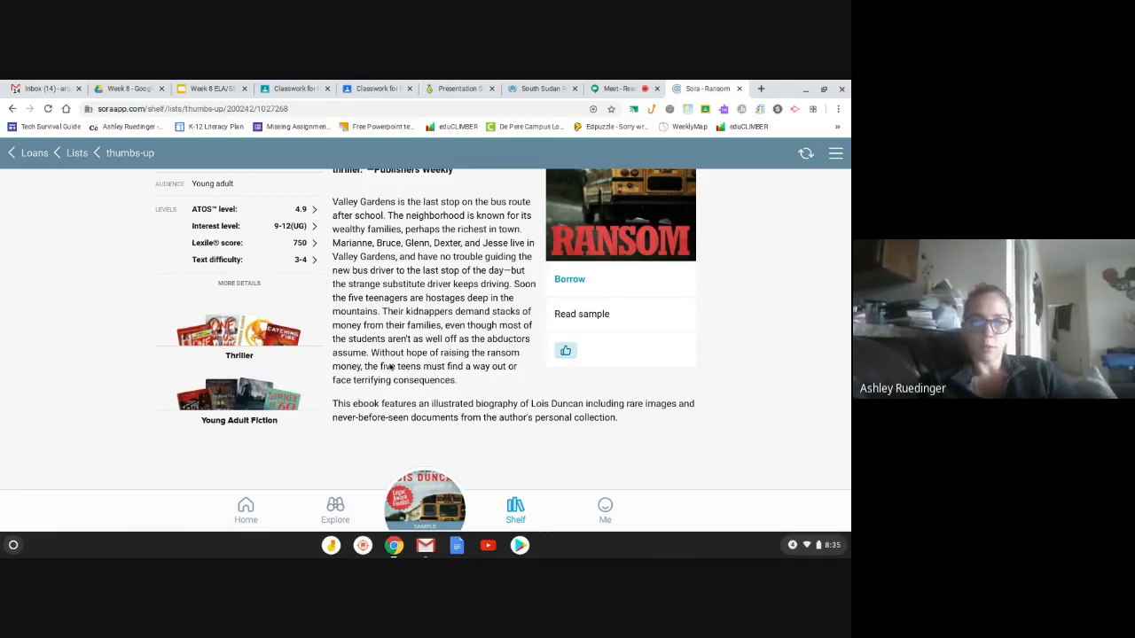
{"action": "mouse_move", "coordinate": [399, 315]}
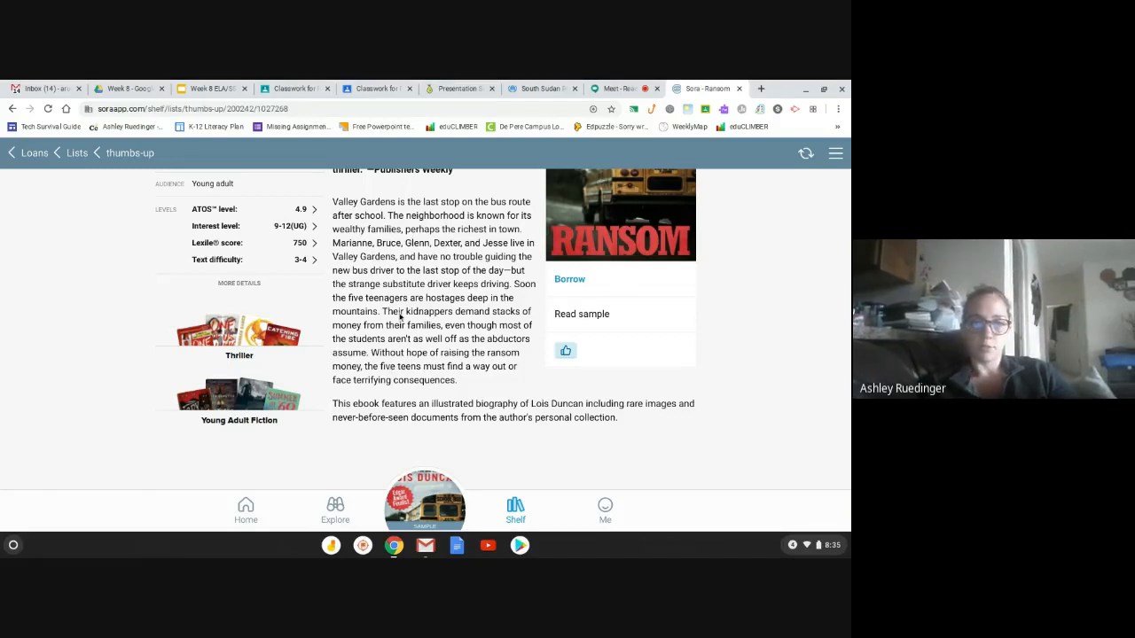
{"action": "scroll", "scroll_direction": "up", "scroll_amount": 3}
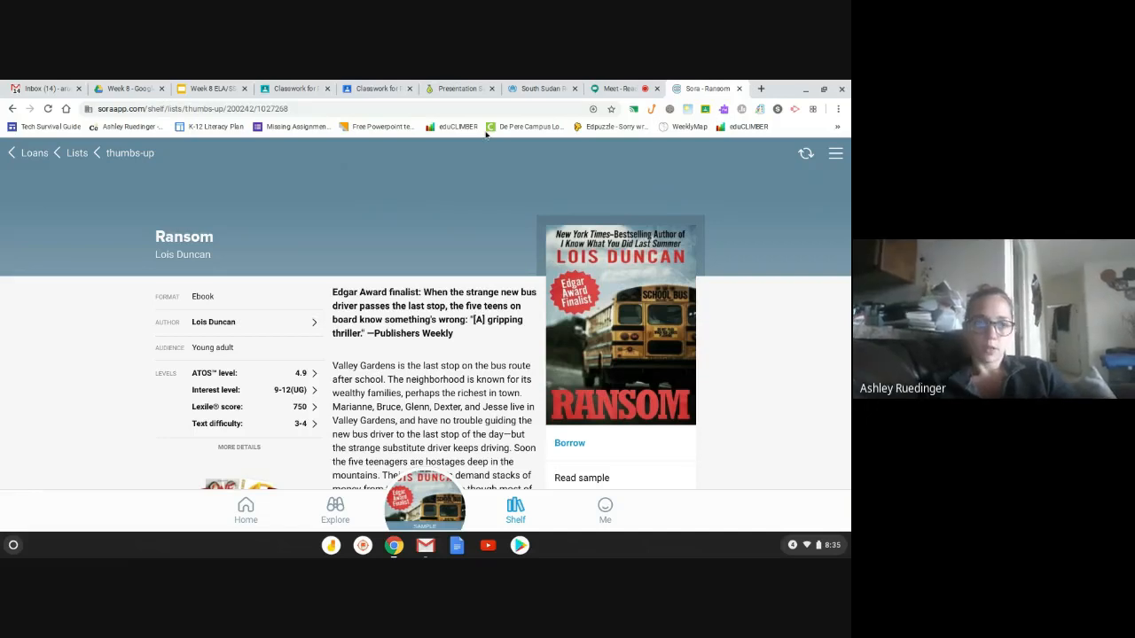
{"action": "mouse_move", "coordinate": [129, 156]}
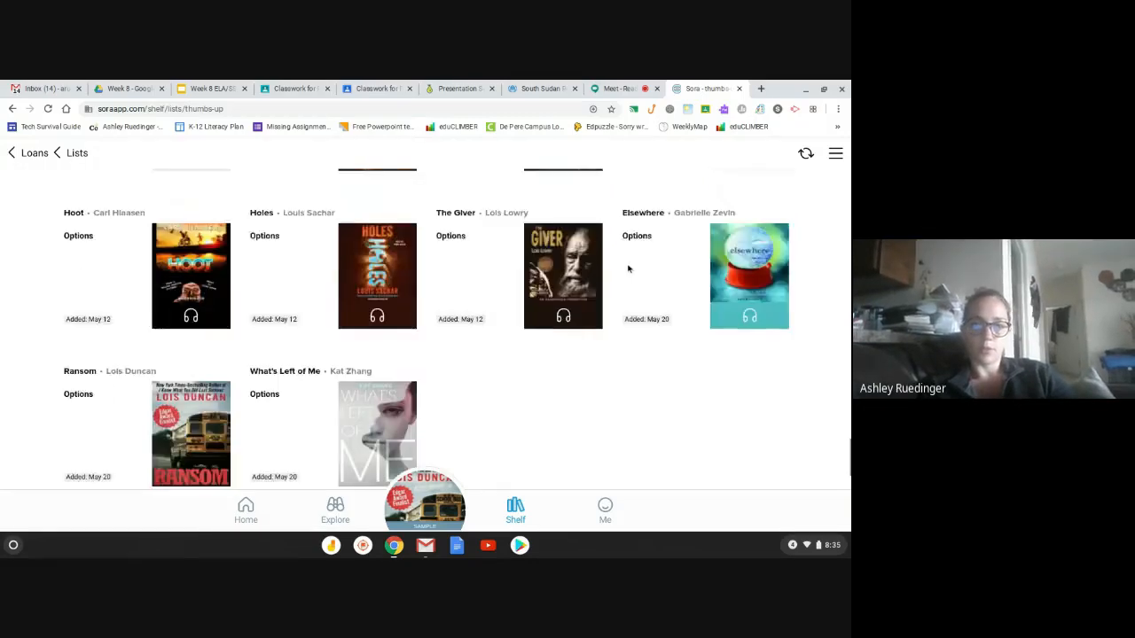
Scroll the thumbs-up list, then switch to the Google Meet tab
{"action": "scroll", "scroll_direction": "down", "scroll_amount": 3}
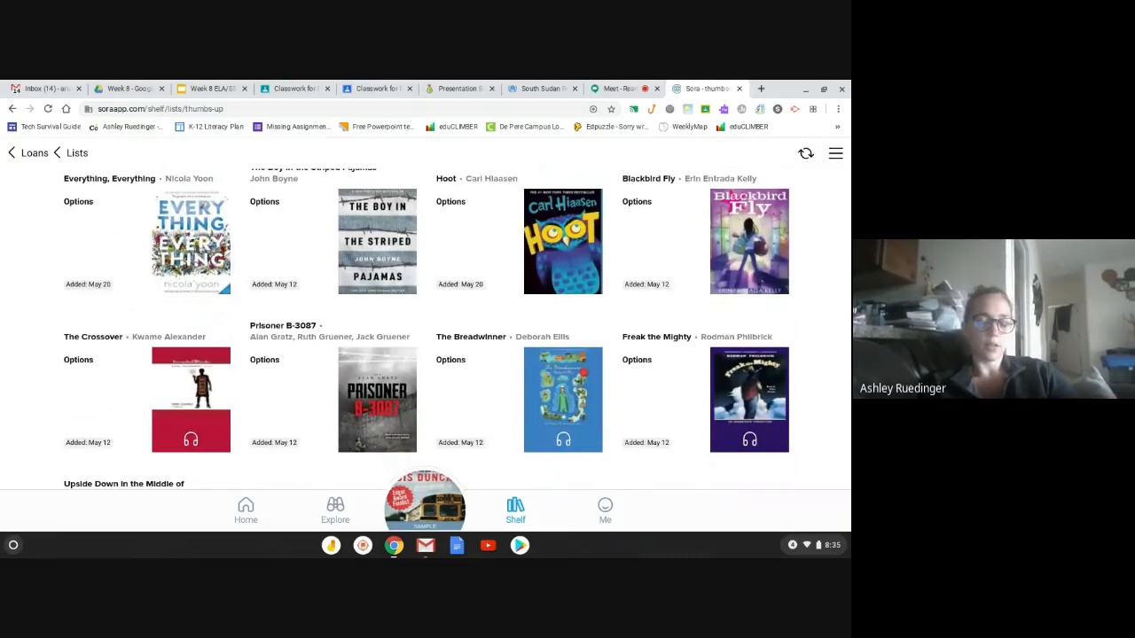
{"action": "mouse_move", "coordinate": [641, 82]}
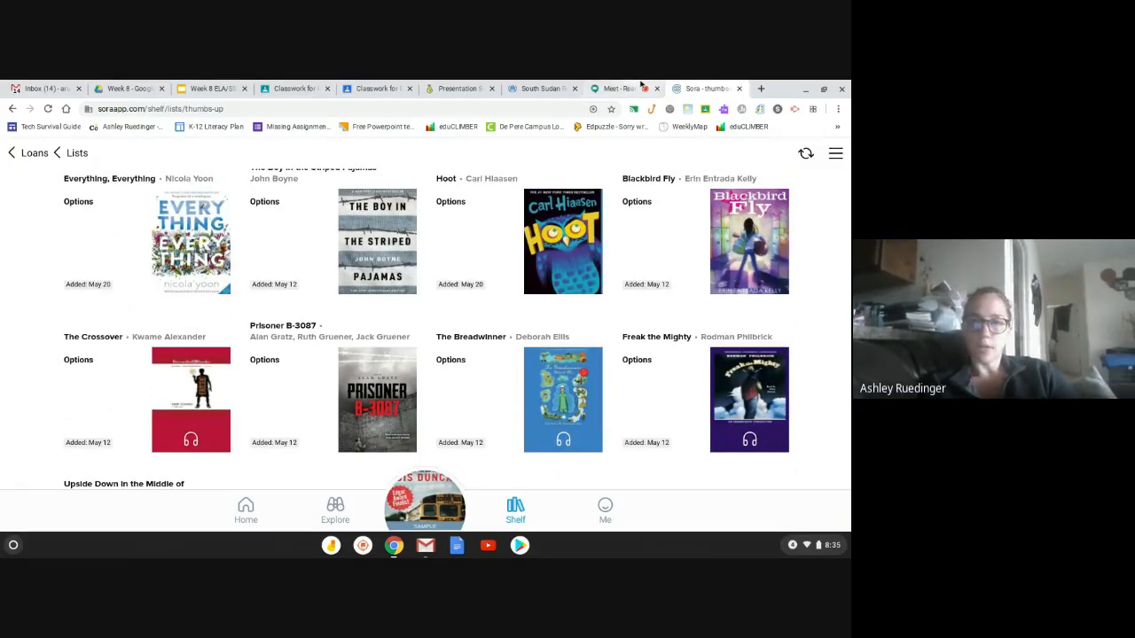
{"action": "left_click", "coordinate": [624, 89]}
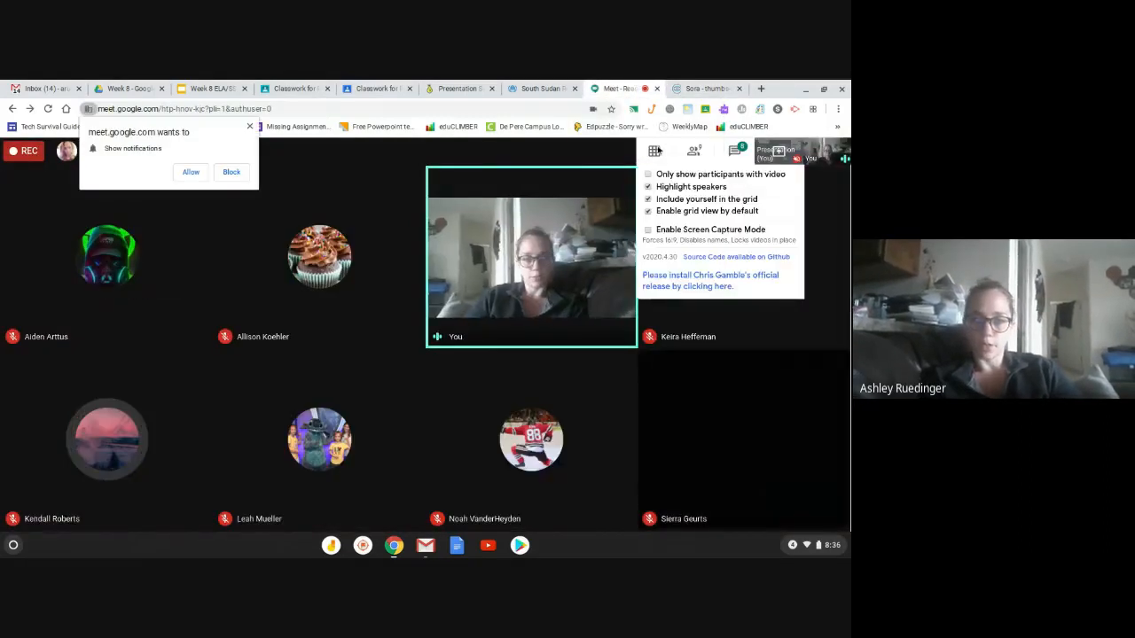